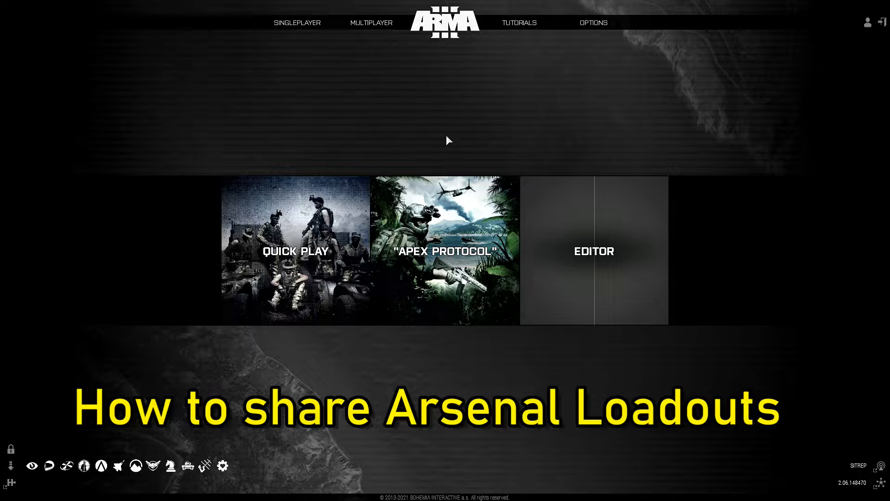
mouse_move(521, 68)
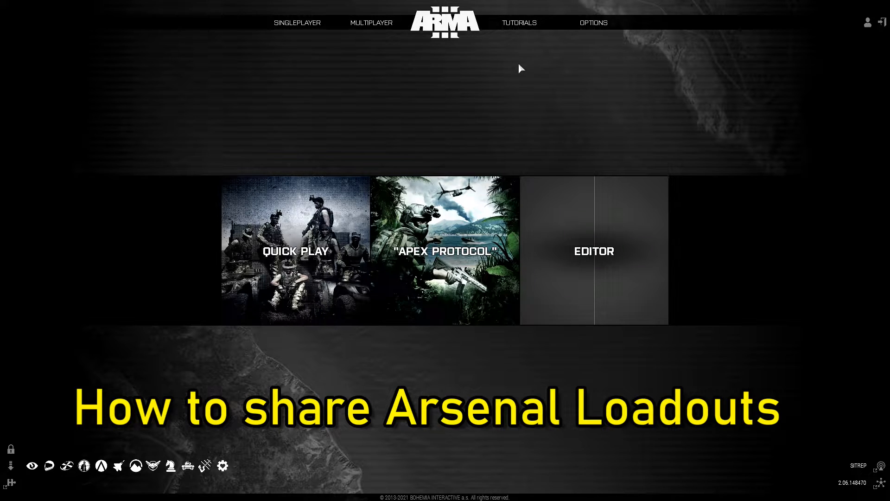
- Open the Virtual Arsenal from the Tutorials menu on the main menu
click(519, 23)
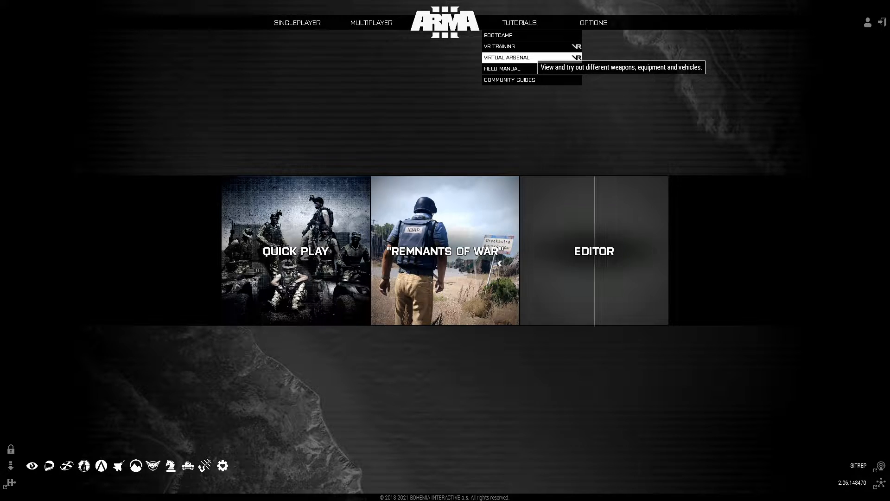
click(506, 57)
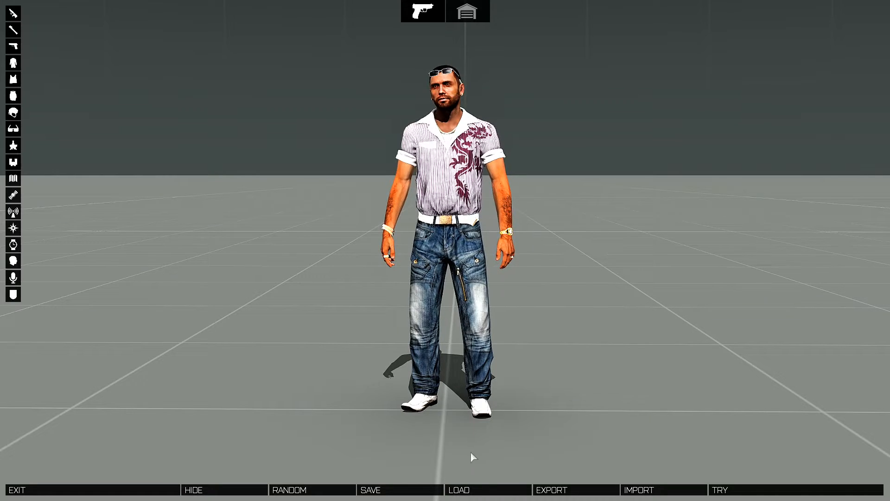
- Load the saved 'CQB Loadout2' onto the Arsenal character
click(459, 489)
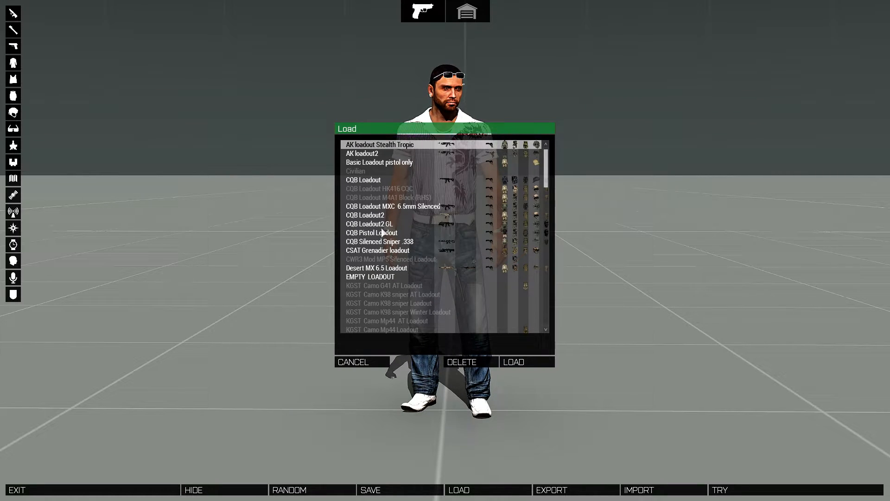
click(364, 215)
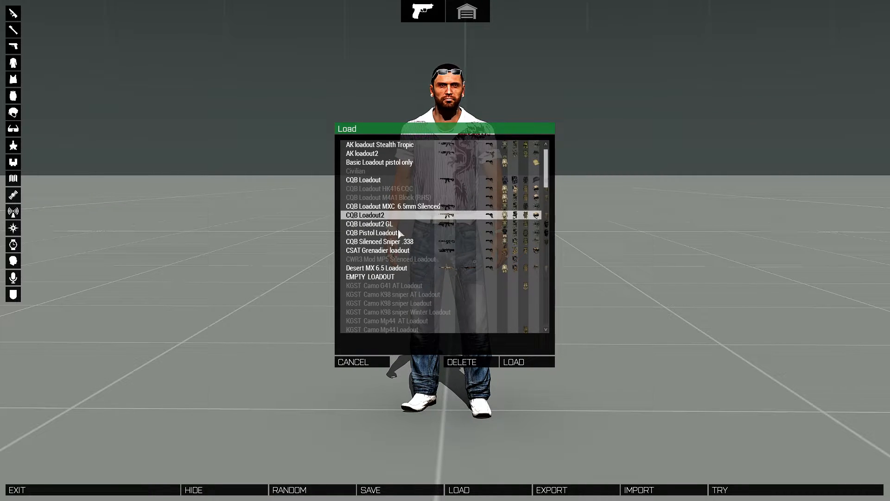
click(512, 362)
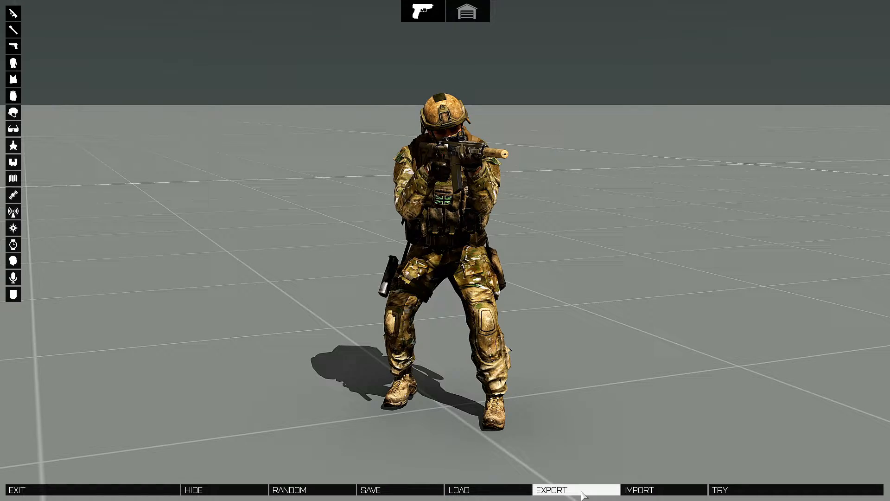
- Export the CQB loadout from the Arsenal to the clipboard
click(550, 490)
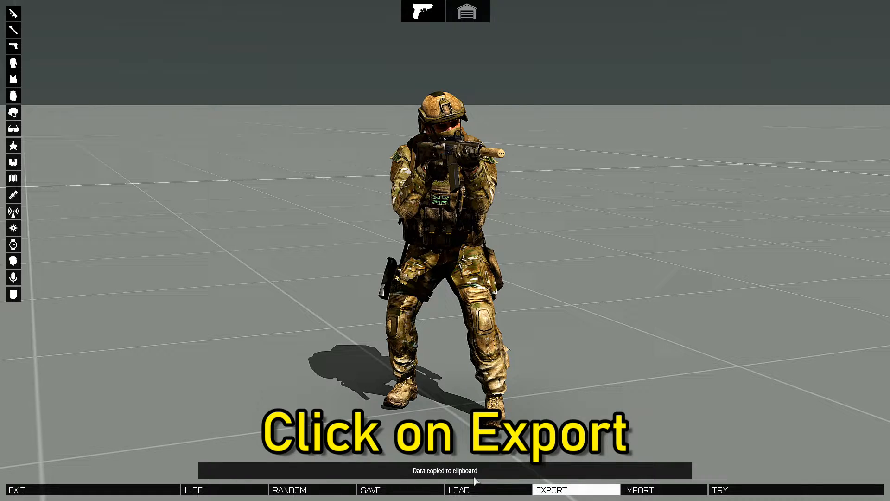
click(575, 489)
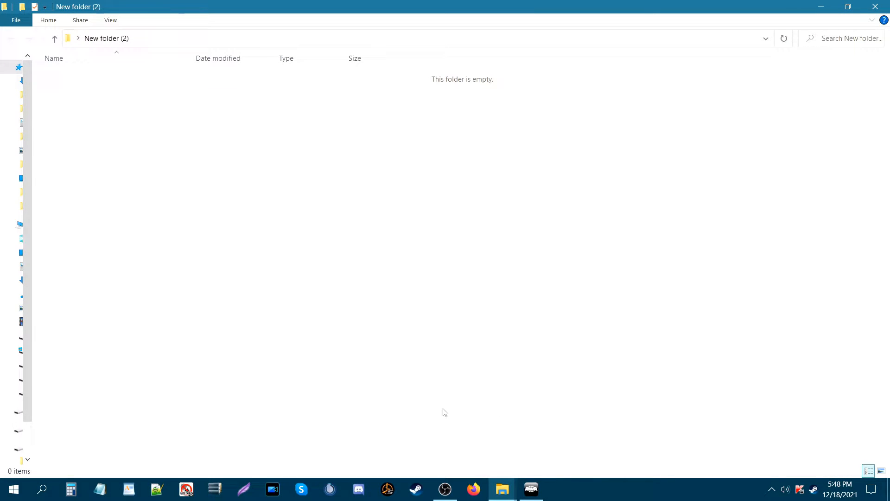
mouse_move(83, 414)
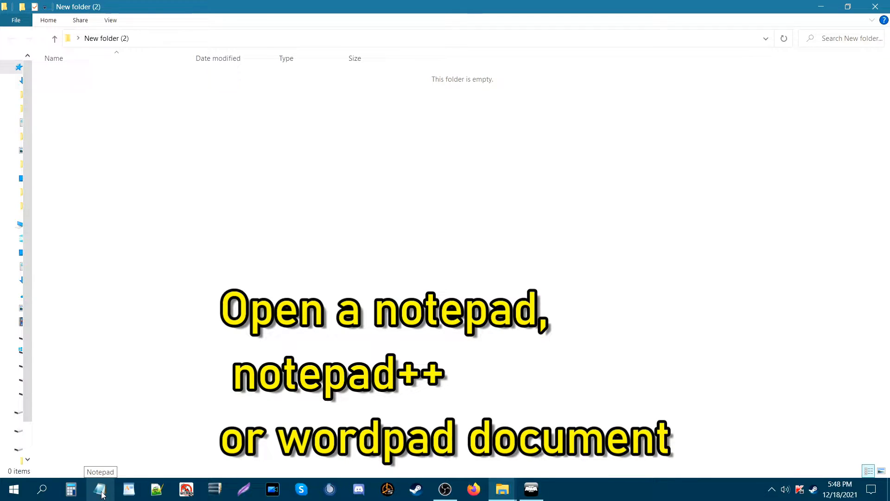
- Start an untitled Notepad document from the taskbar icon
click(100, 488)
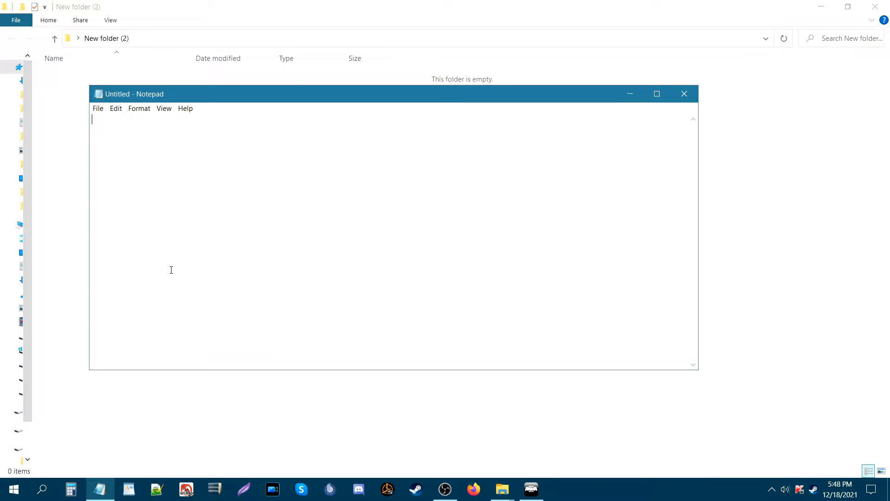
mouse_move(104, 132)
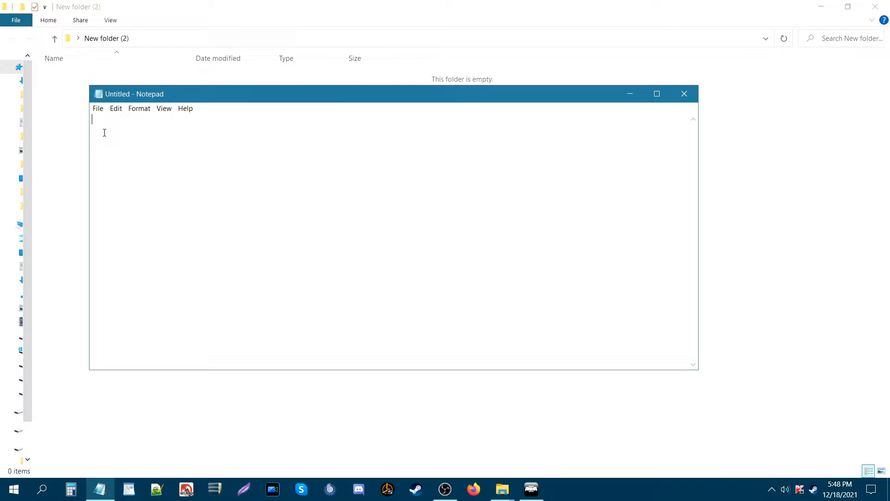
mouse_move(221, 321)
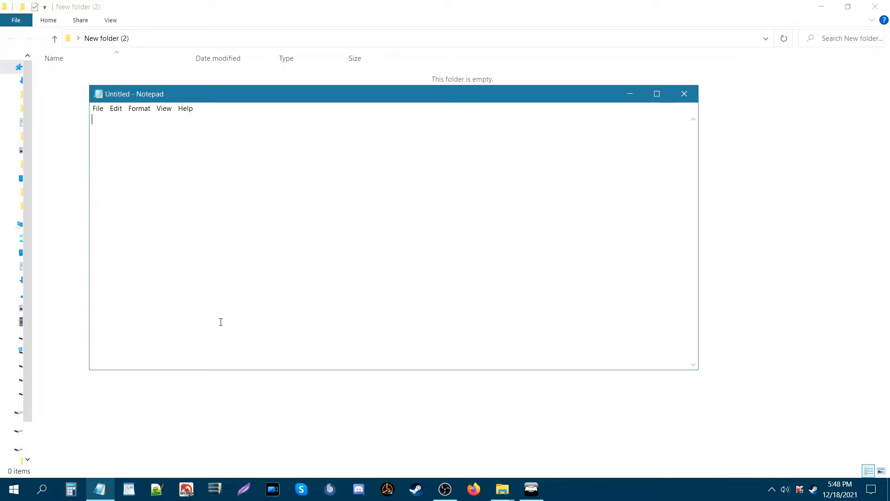
- Paste the exported loadout script into Notepad and scroll through it
key(ctrl+v)
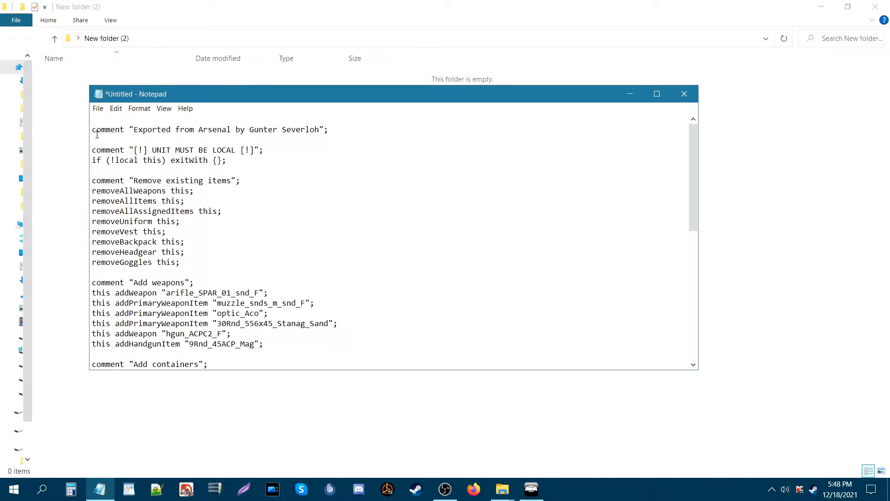
mouse_move(209, 140)
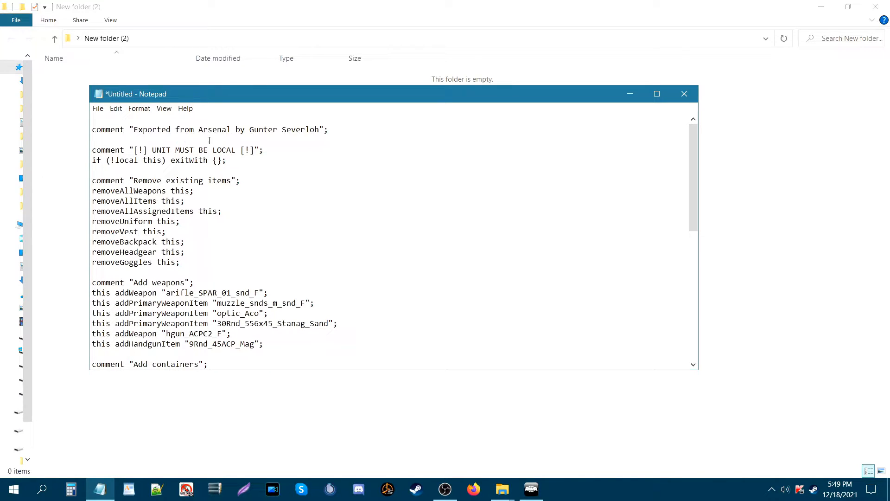
mouse_move(546, 175)
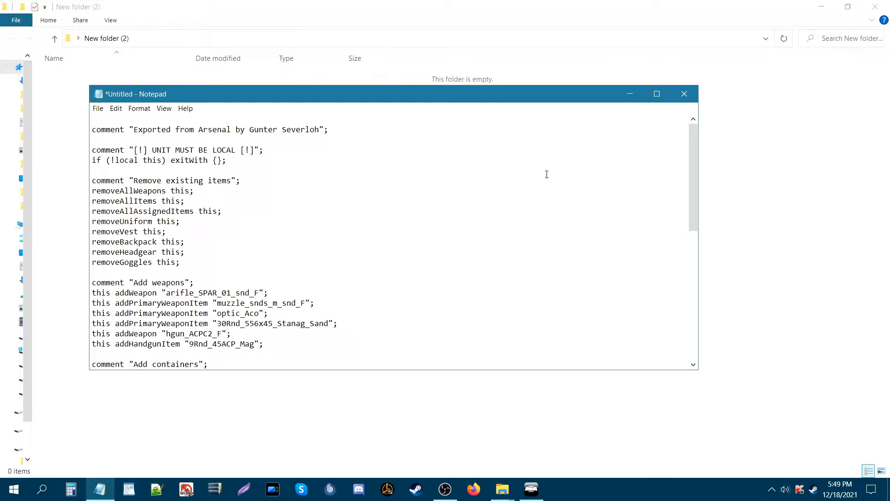
scroll(down, 3)
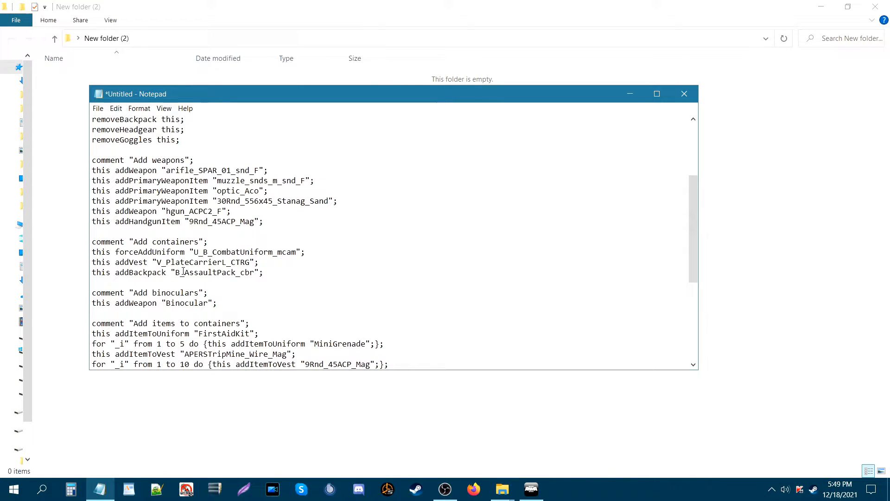
scroll(down, 3)
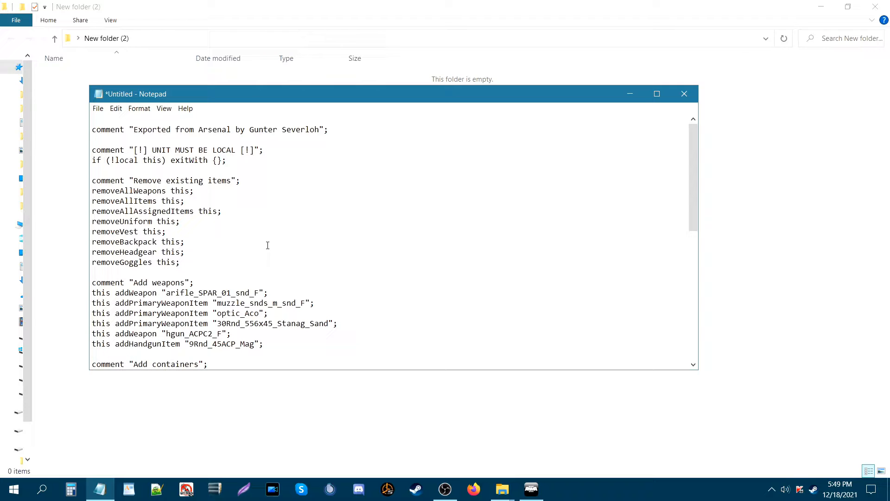
mouse_move(354, 110)
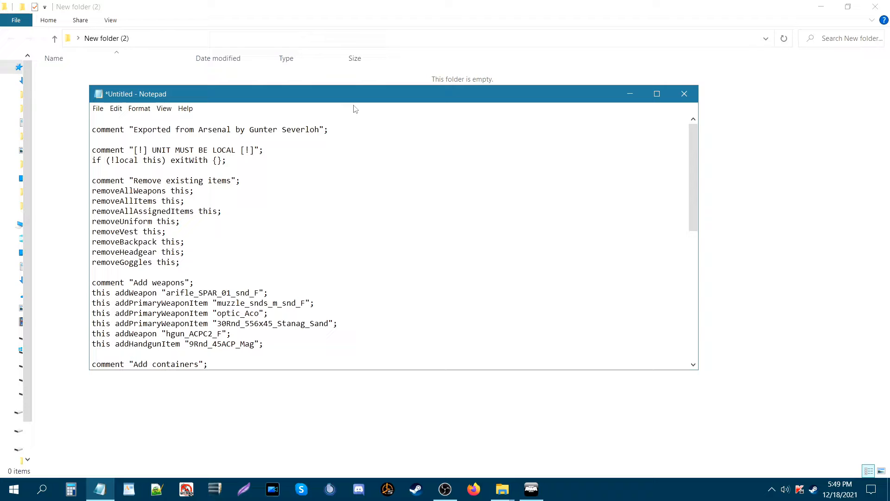
mouse_move(359, 142)
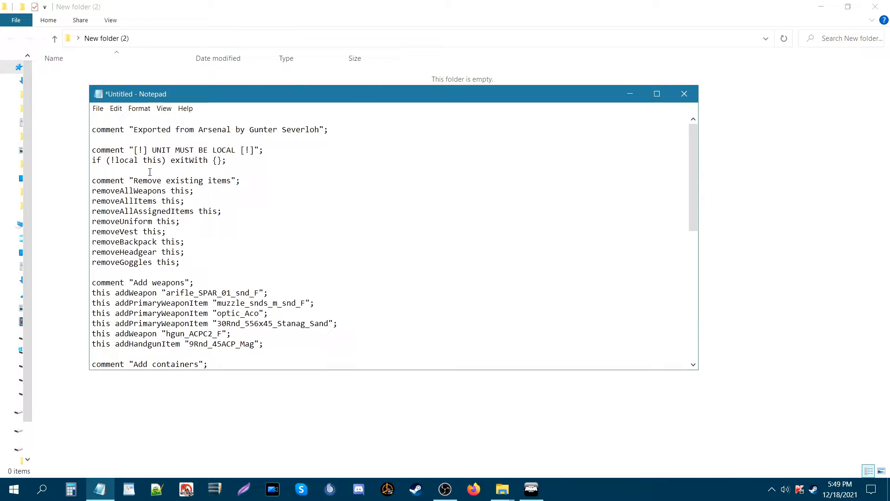
mouse_move(265, 194)
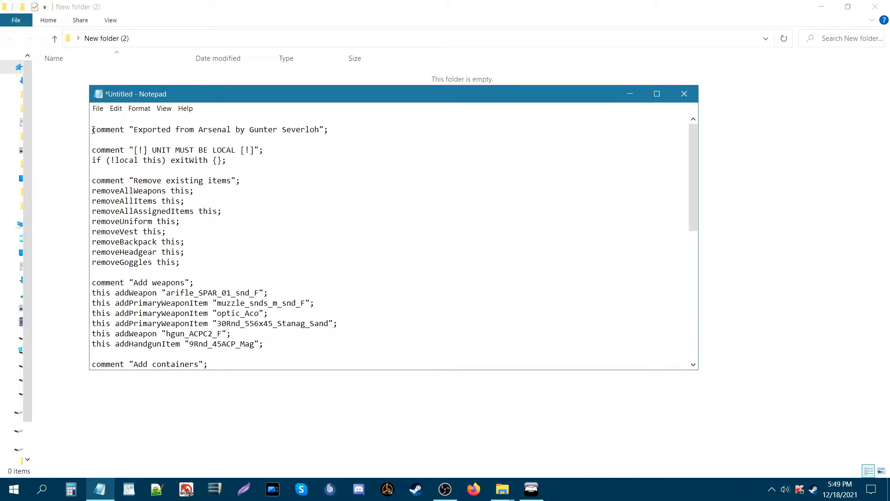
- Select the pasted loadout script in Notepad and copy it
double_click(107, 129)
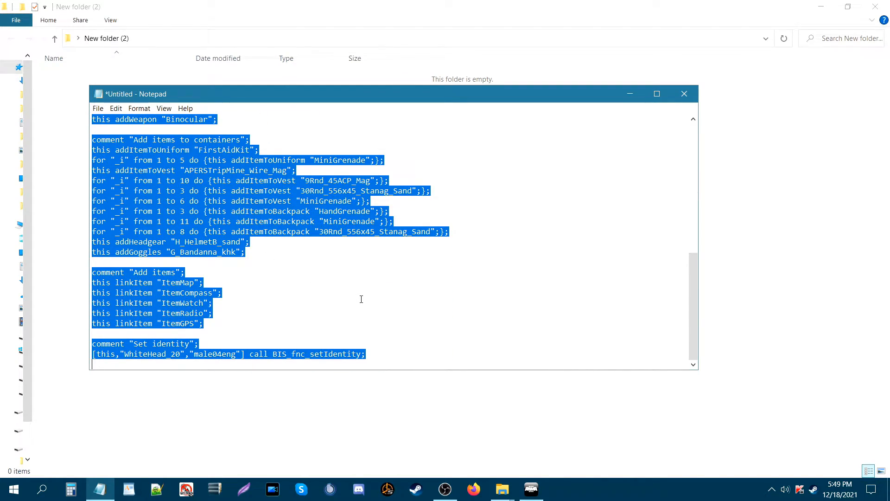
key(ctrl+c)
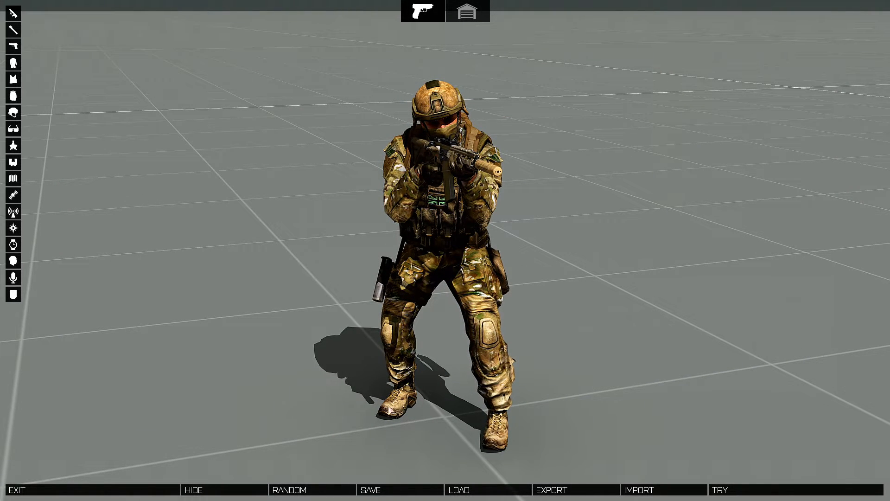
click(459, 490)
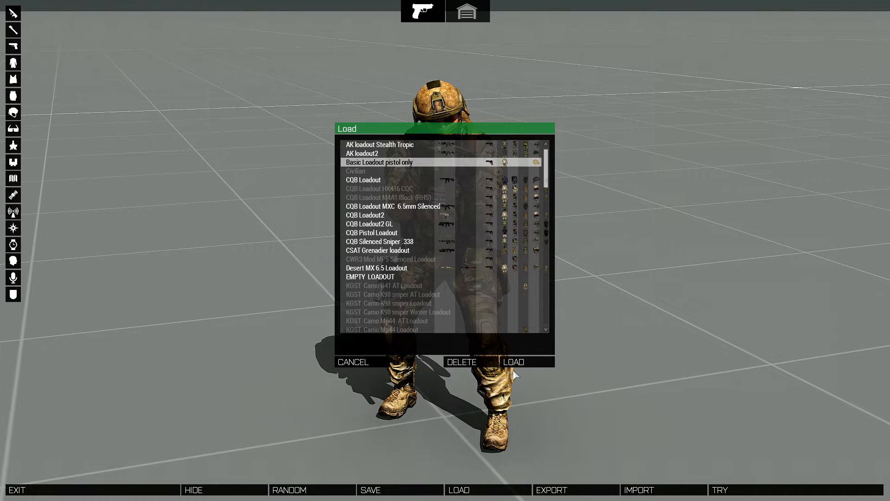
click(513, 361)
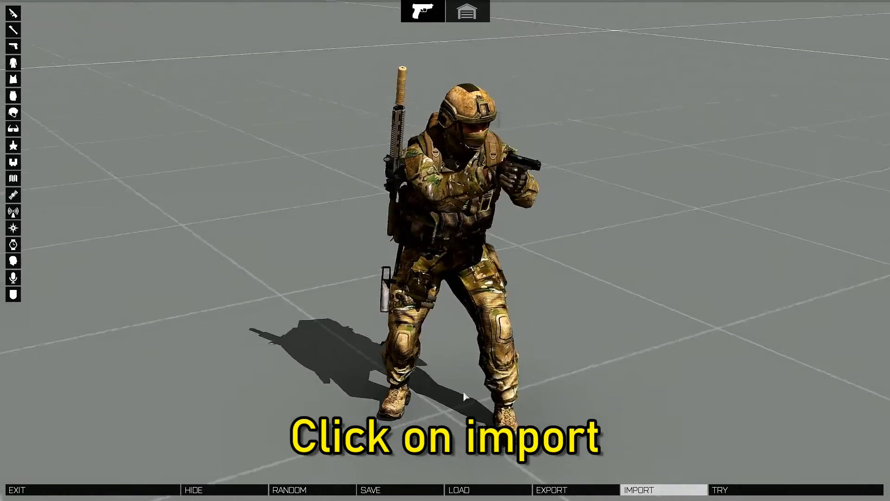
- Import the clipboard loadout script onto the Arsenal soldier
click(639, 489)
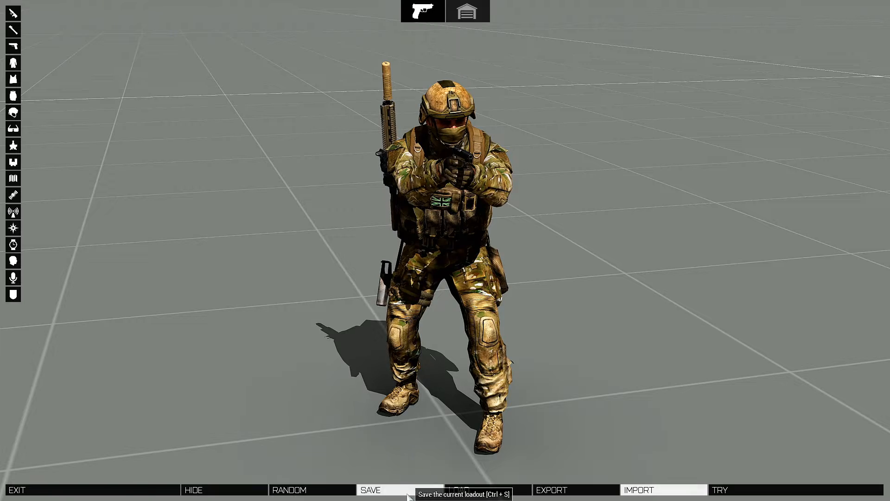
- Save the current gear as a new loadout named 'Desert loadout'
click(370, 489)
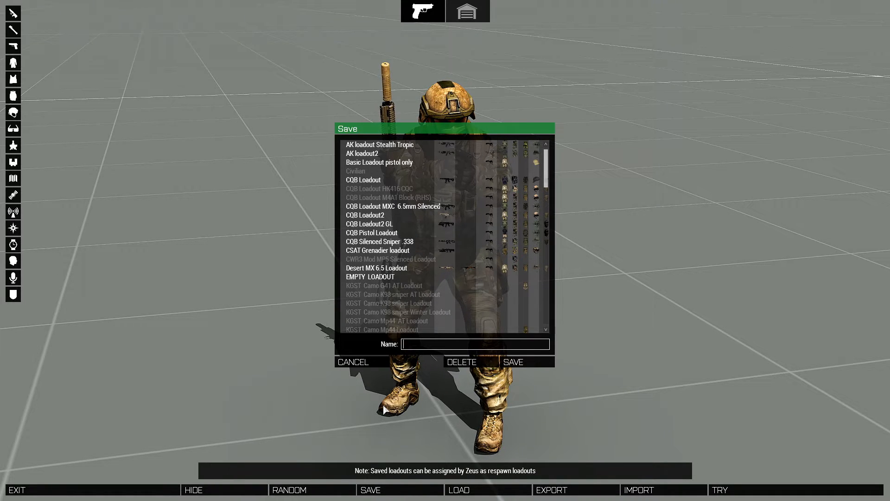
text(Desert loadout)
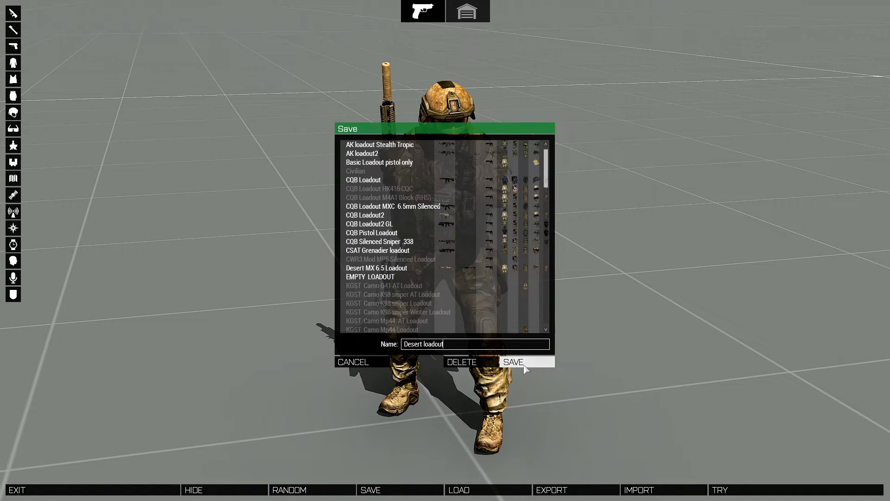
click(512, 361)
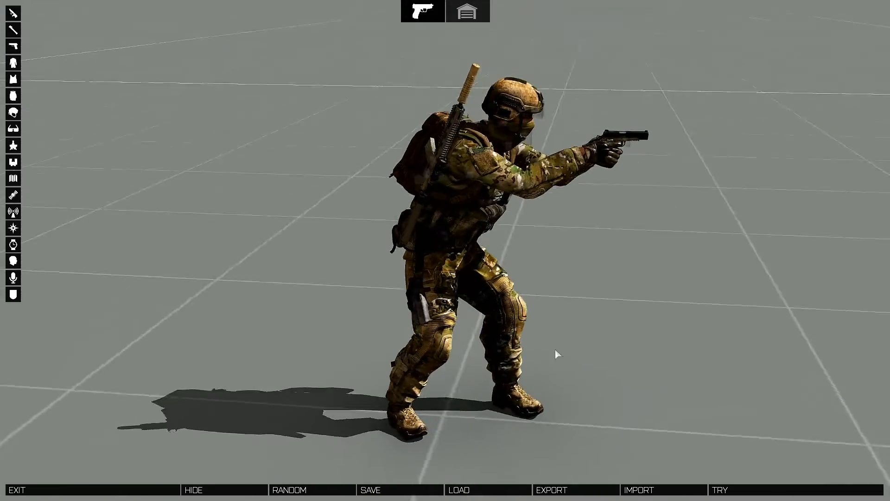